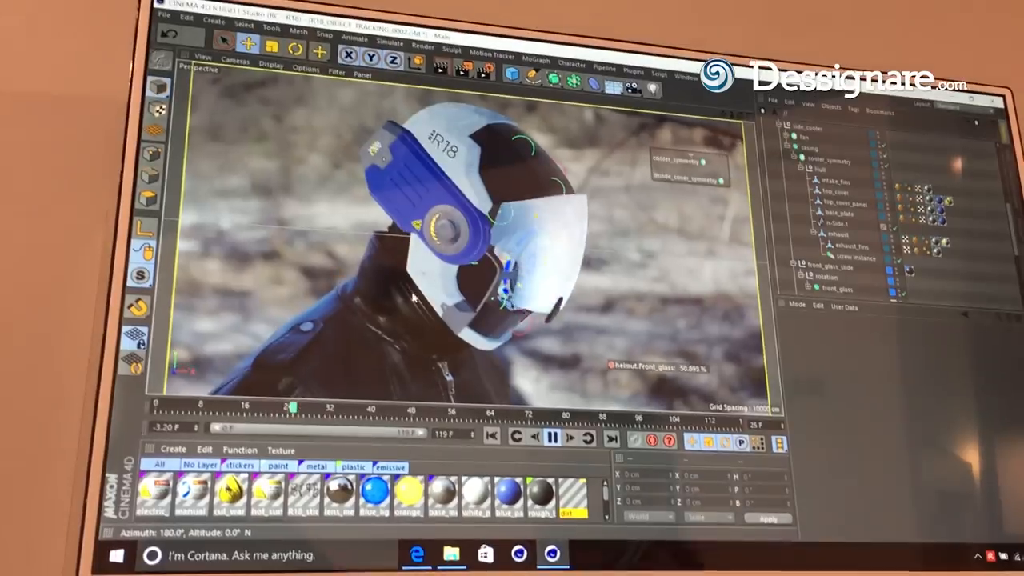
Replace the helmet scene with a new empty Untitled project via File > New.
left_click(336, 71)
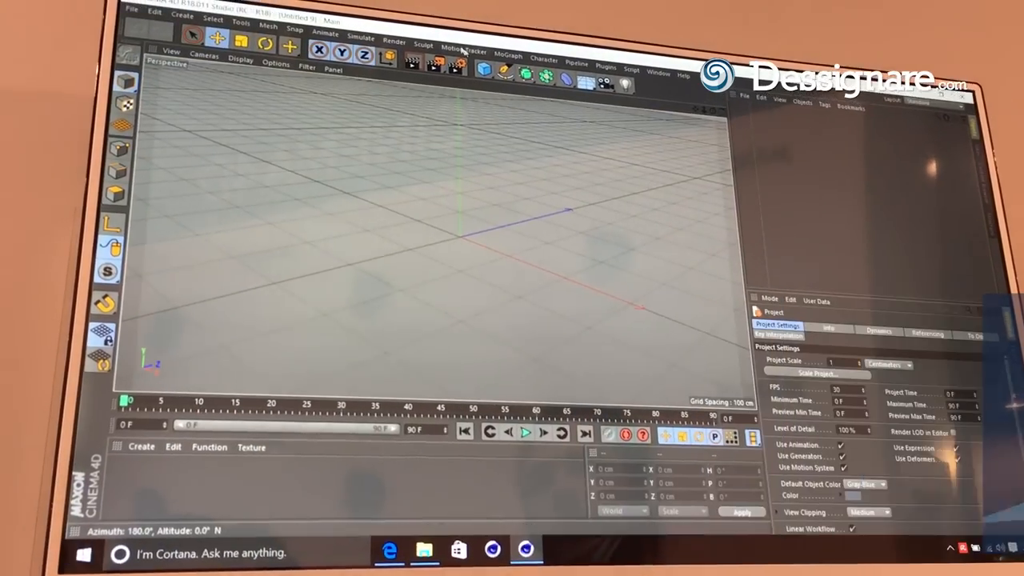
Add a Motion Tracker object and browse for its footage file.
left_click(464, 53)
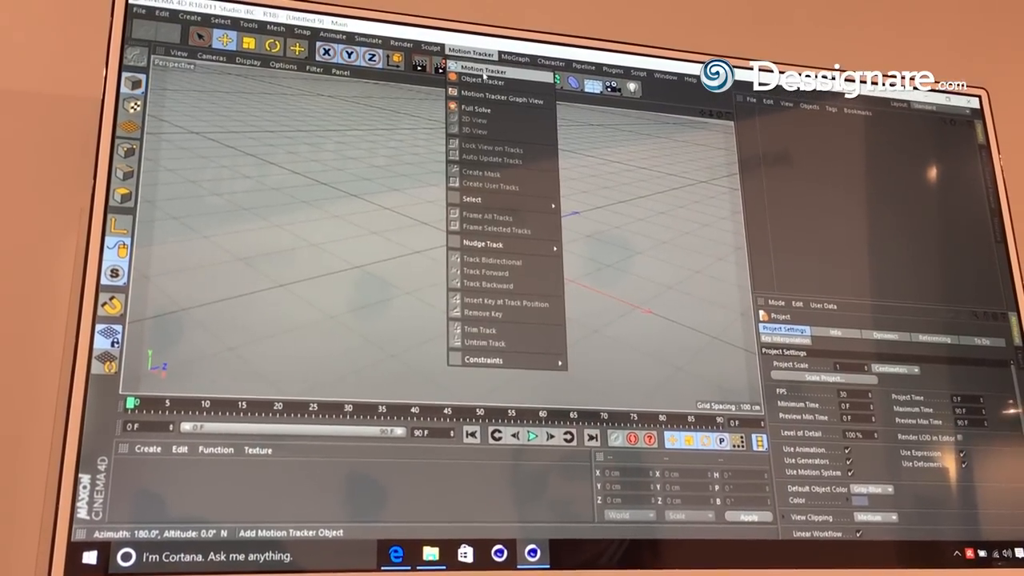
left_click(482, 70)
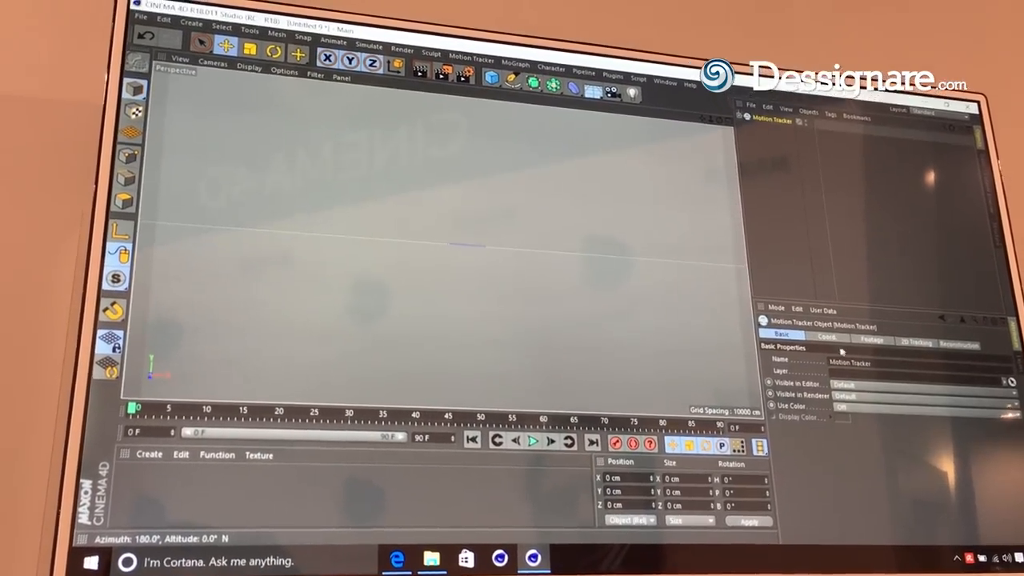
left_click(871, 336)
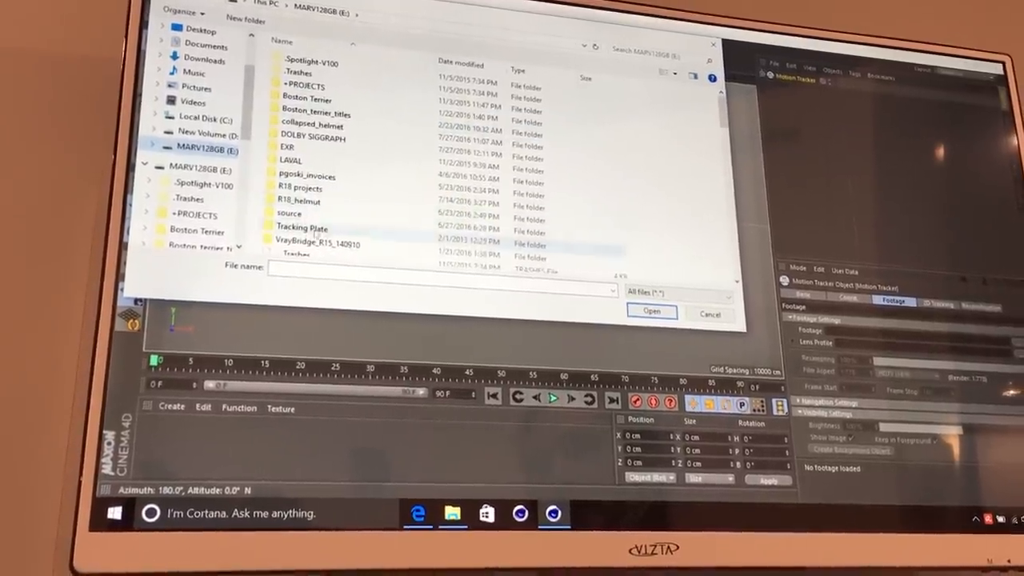
Load the MVI_6710 image sequence from the R18 object tracking project folder.
double_click(302, 228)
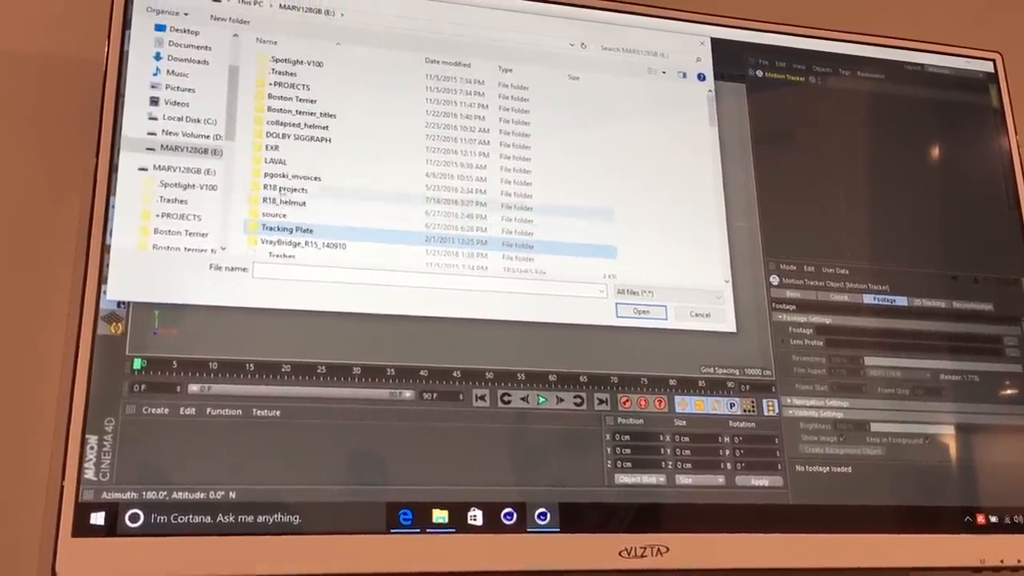
left_click(640, 312)
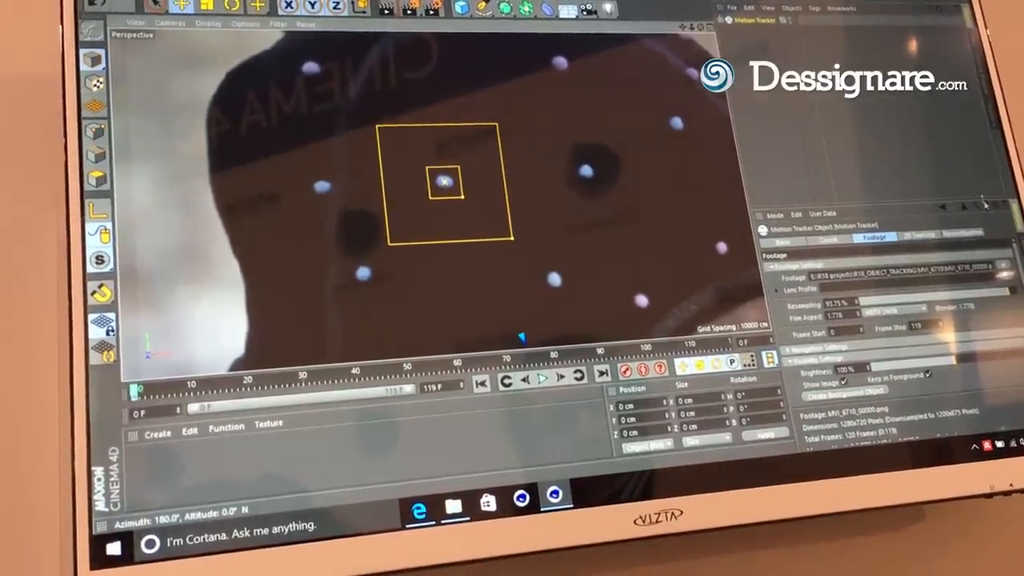
left_click(910, 235)
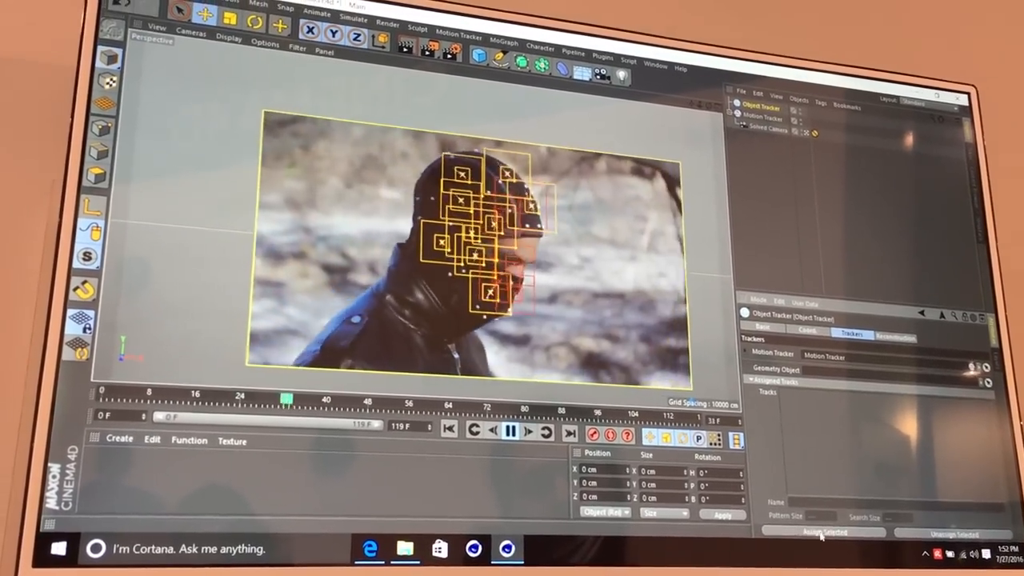
Assign user tracks User 00–09 to the Object Tracker and show its Reconstruction settings.
left_click(820, 525)
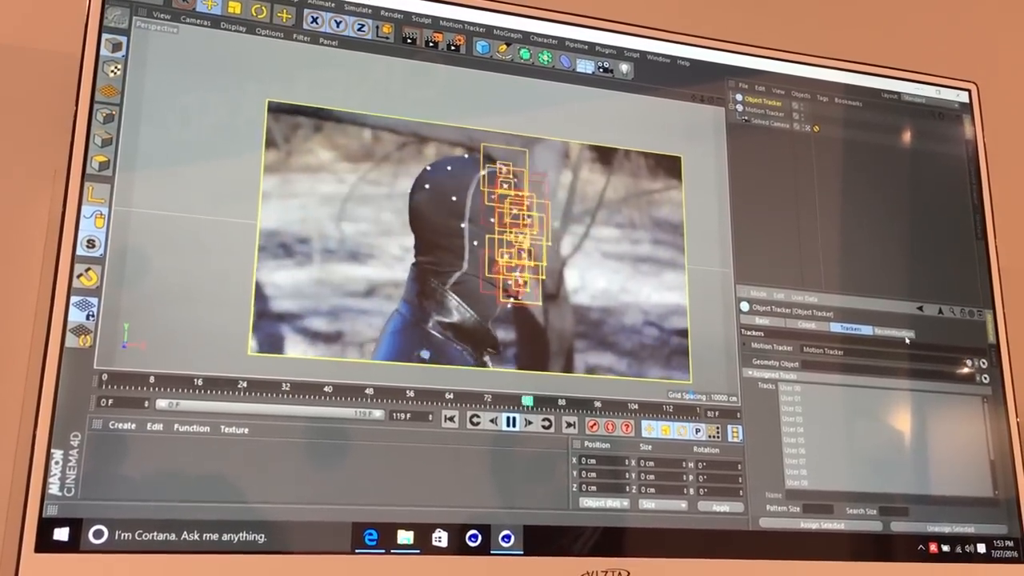
left_click(892, 332)
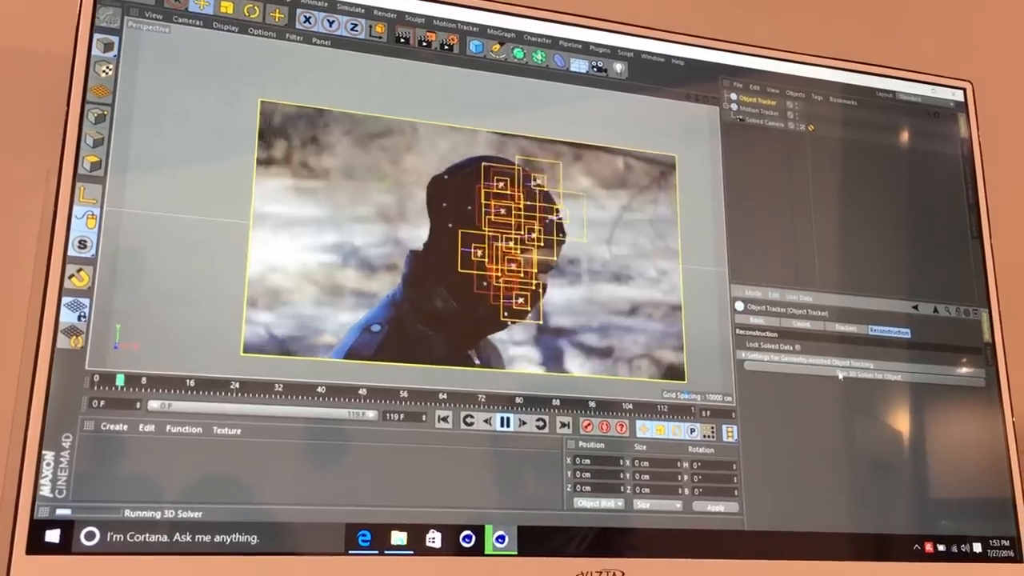